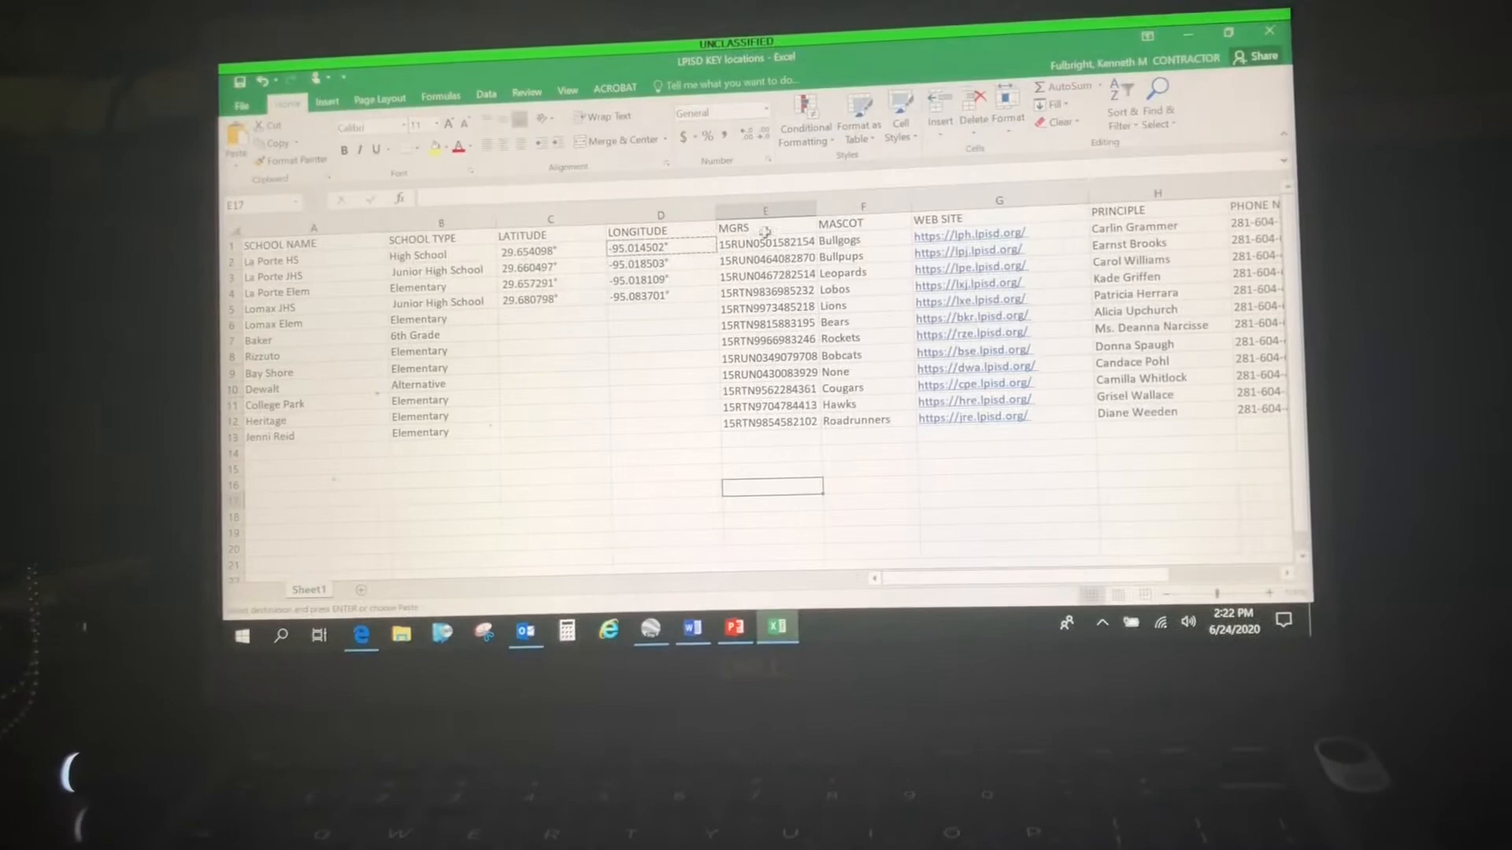
{"action": "left_click", "coordinate": [765, 209]}
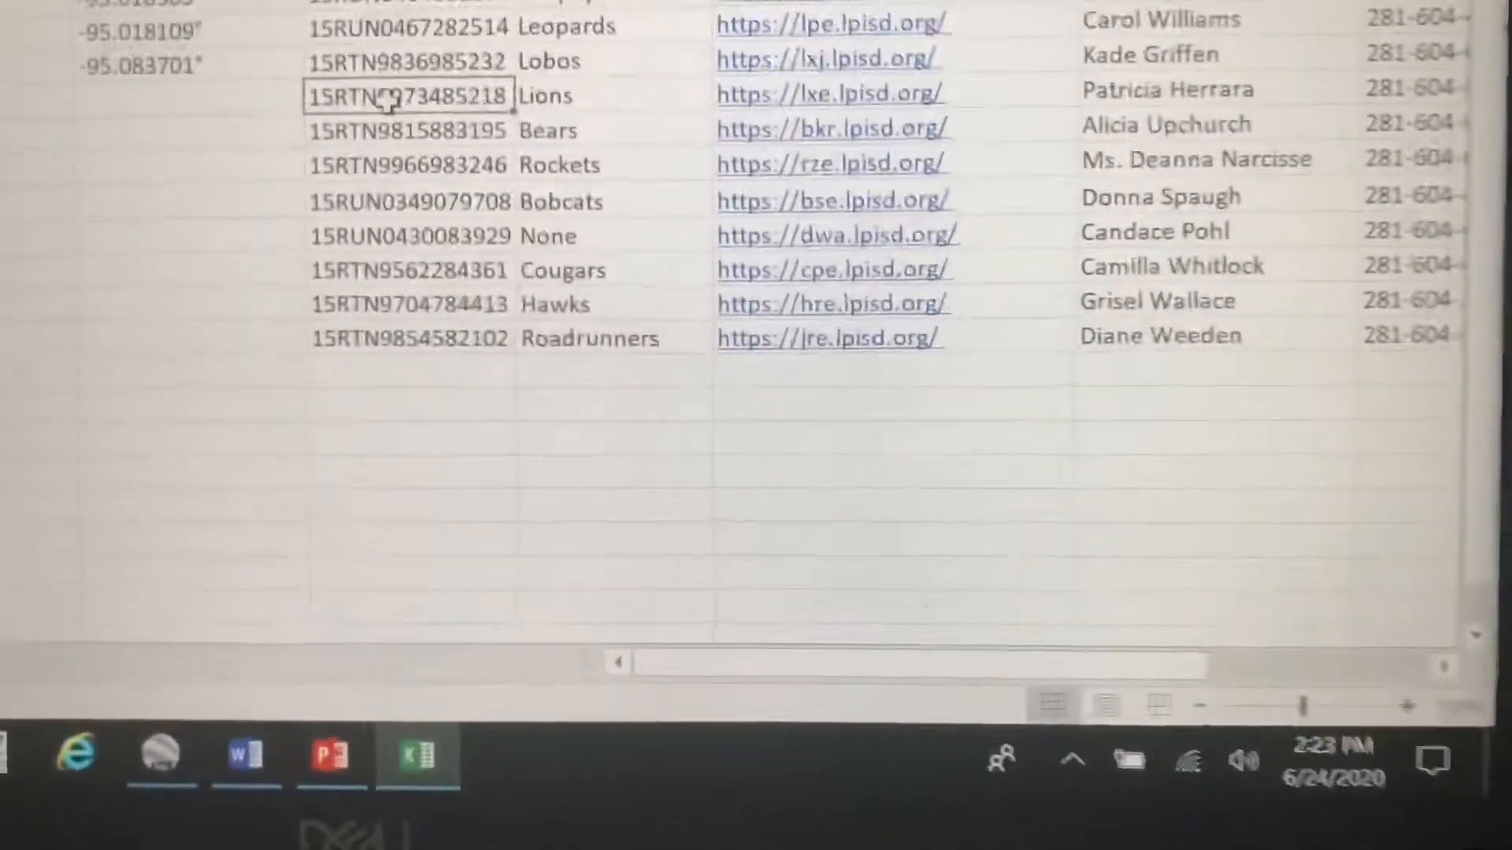
{"action": "scroll", "scroll_direction": "down", "scroll_amount": 3}
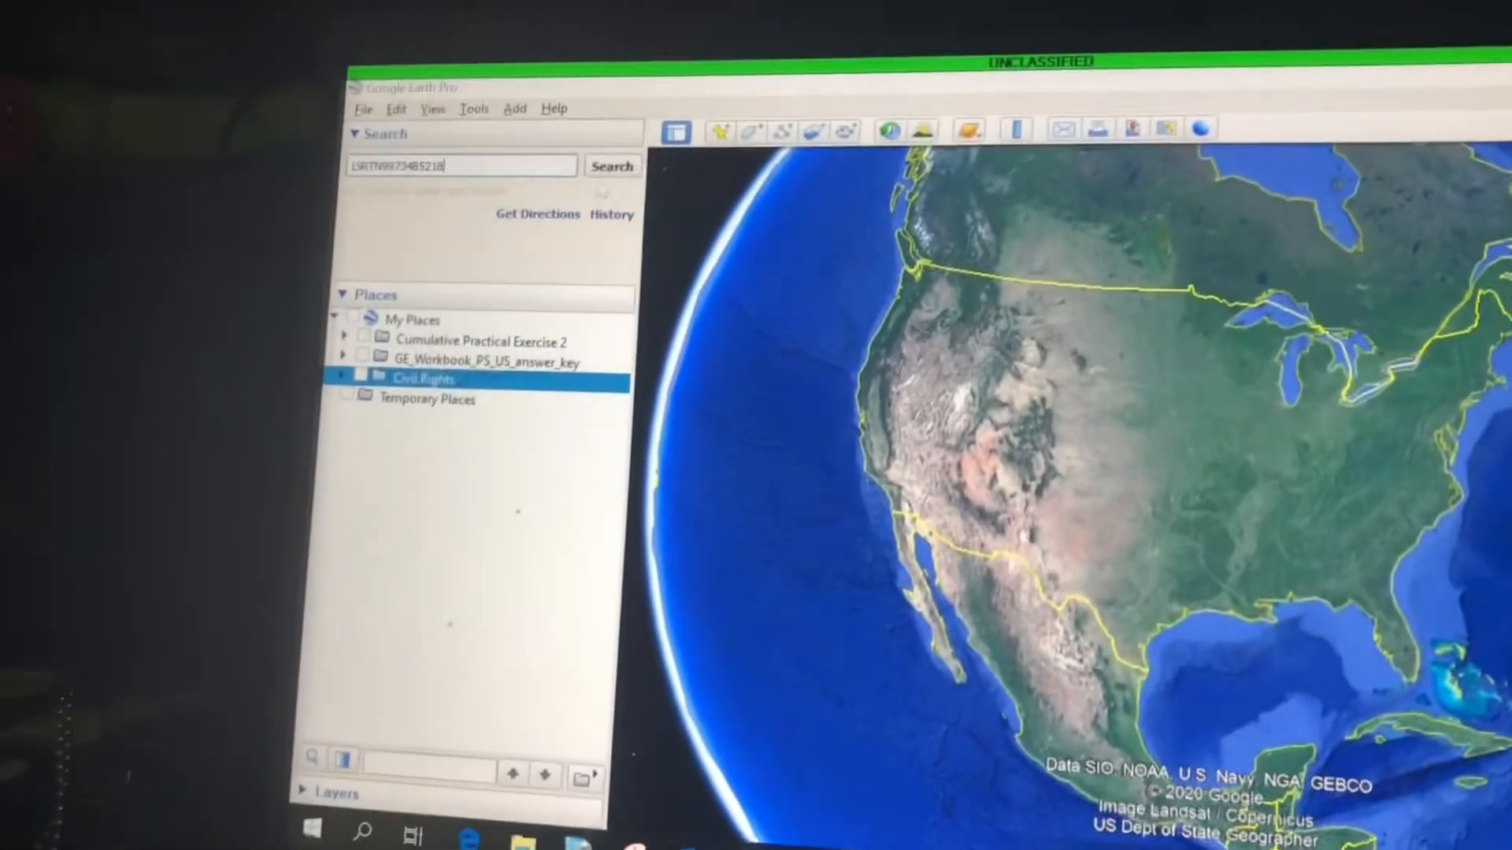
{"action": "left_click", "coordinate": [611, 166]}
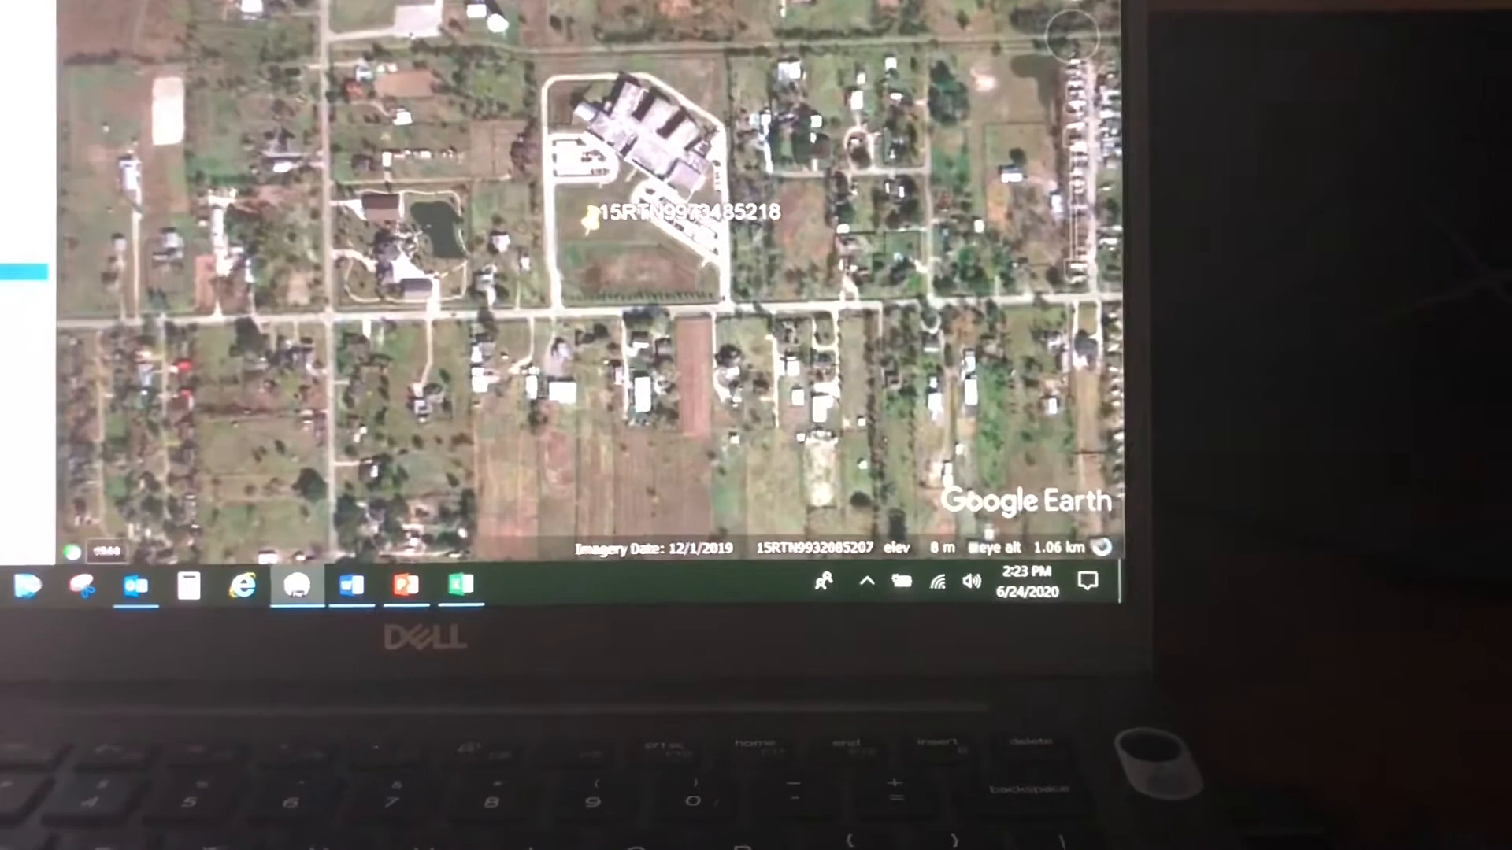
Set Show Lat/Long to Decimal Degrees in Options so the placemark reads 29.680892°, -95.069600°.
{"action": "left_click", "coordinate": [203, 160]}
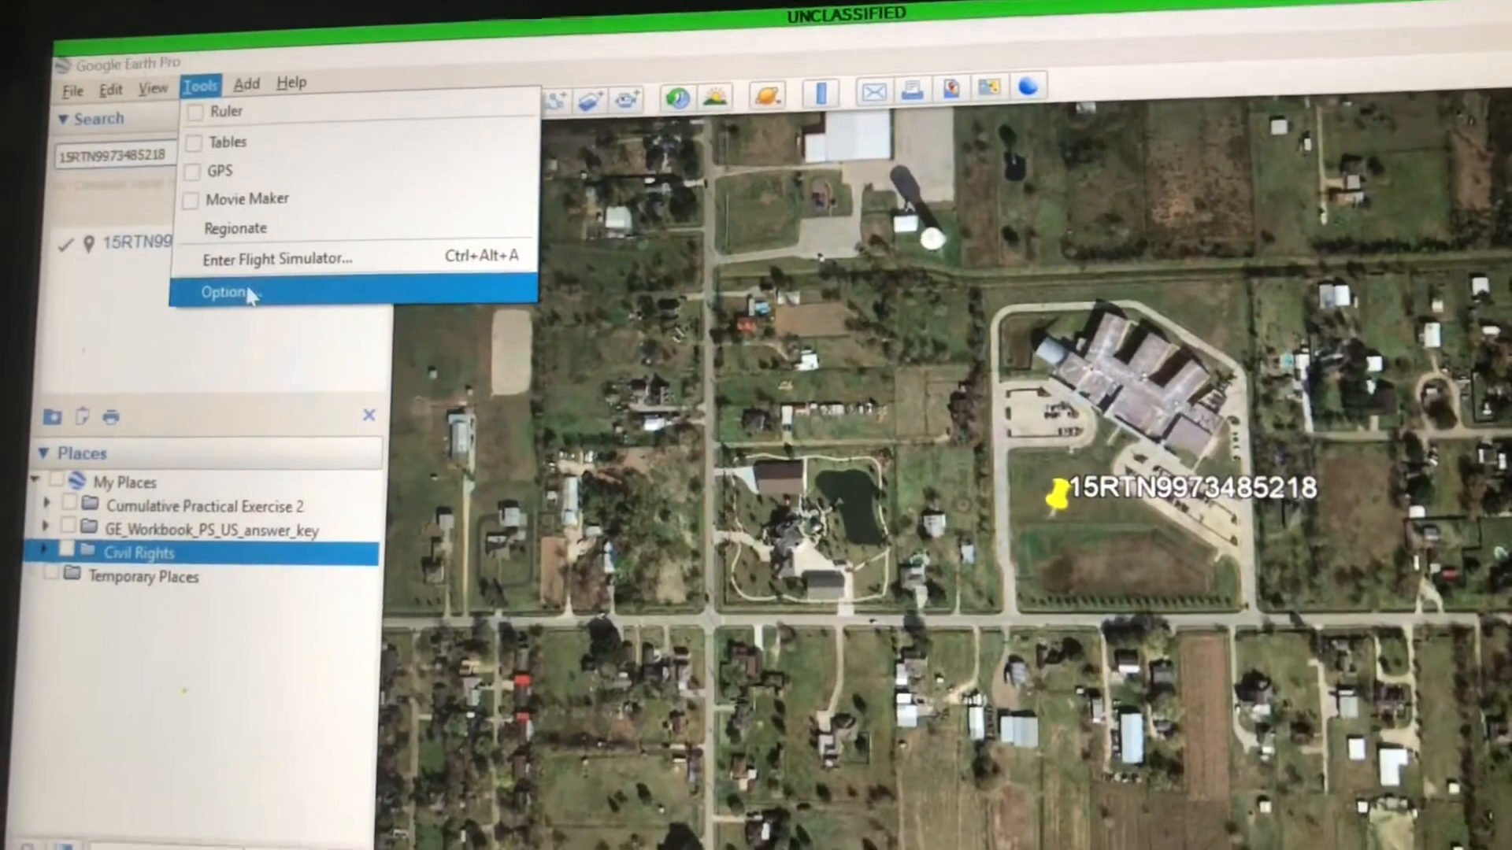
{"action": "left_click", "coordinate": [227, 293]}
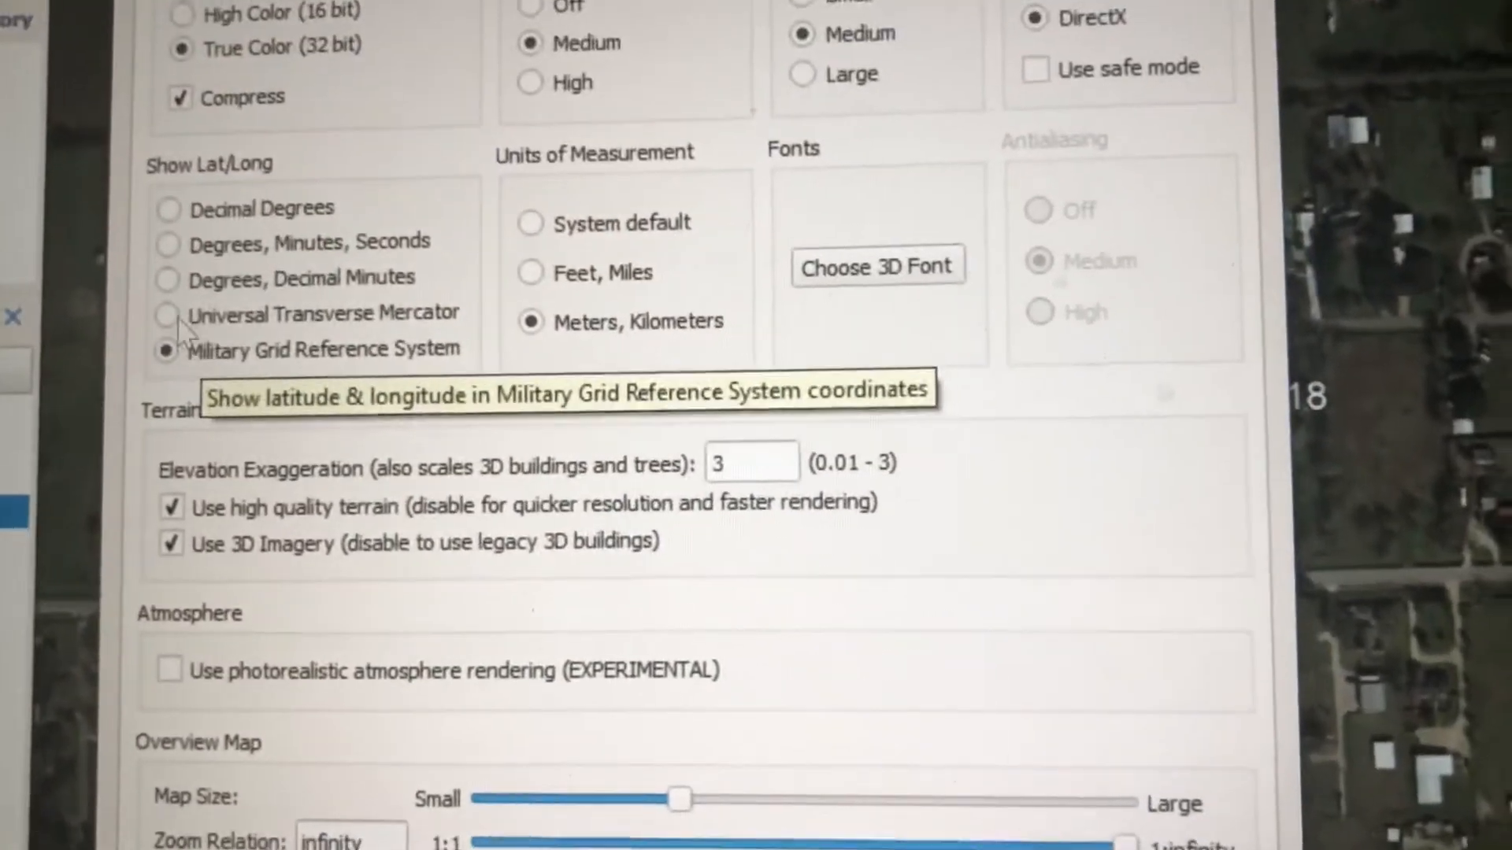
{"action": "scroll", "scroll_direction": "down", "scroll_amount": 3}
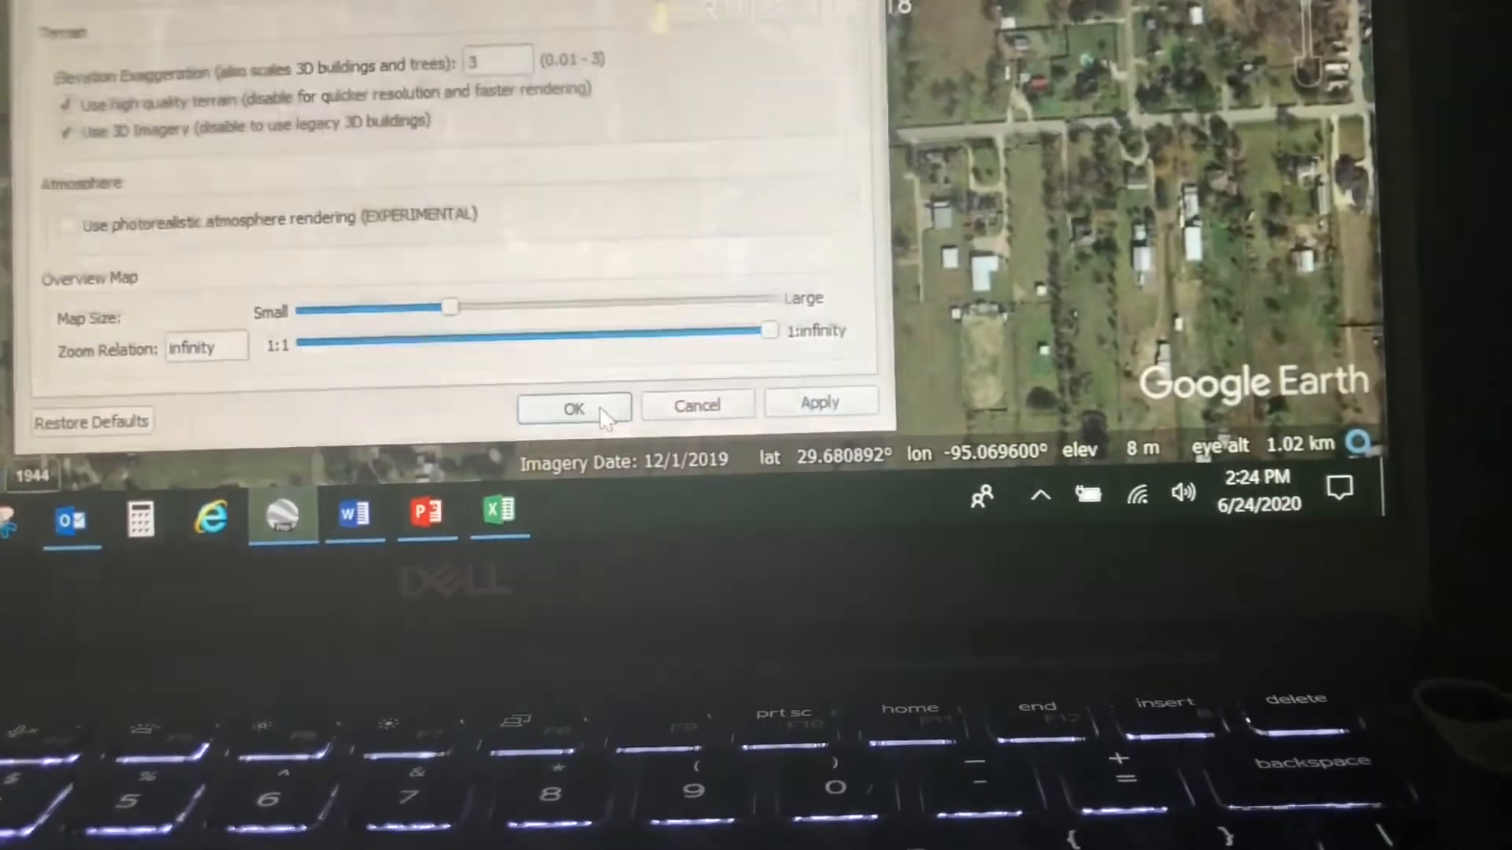
{"action": "left_click", "coordinate": [573, 406]}
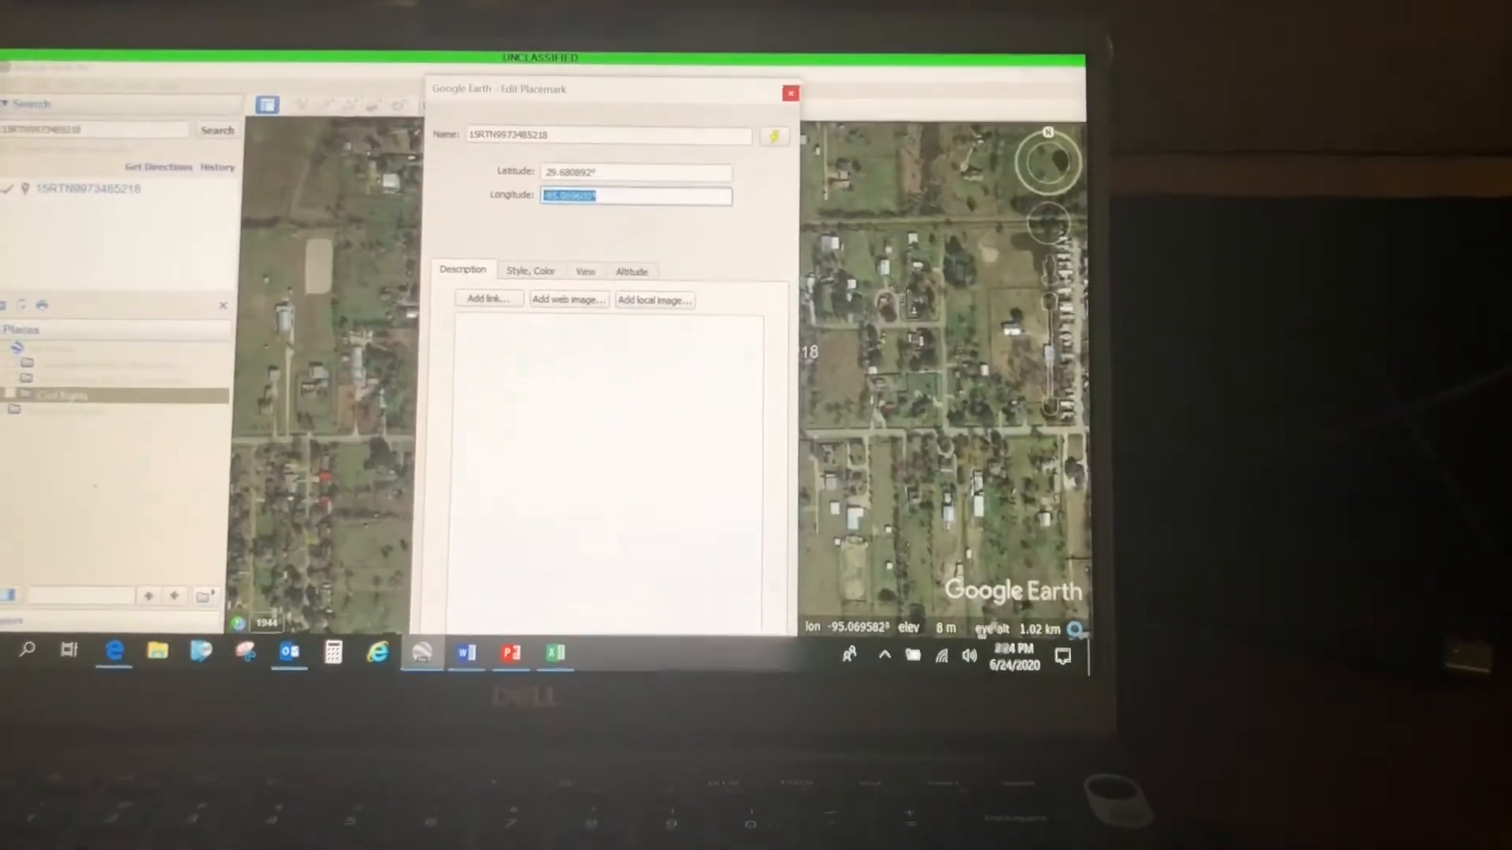
Switch the coordinate readout back to Military Grid Reference System in Options.
{"action": "left_click", "coordinate": [790, 93]}
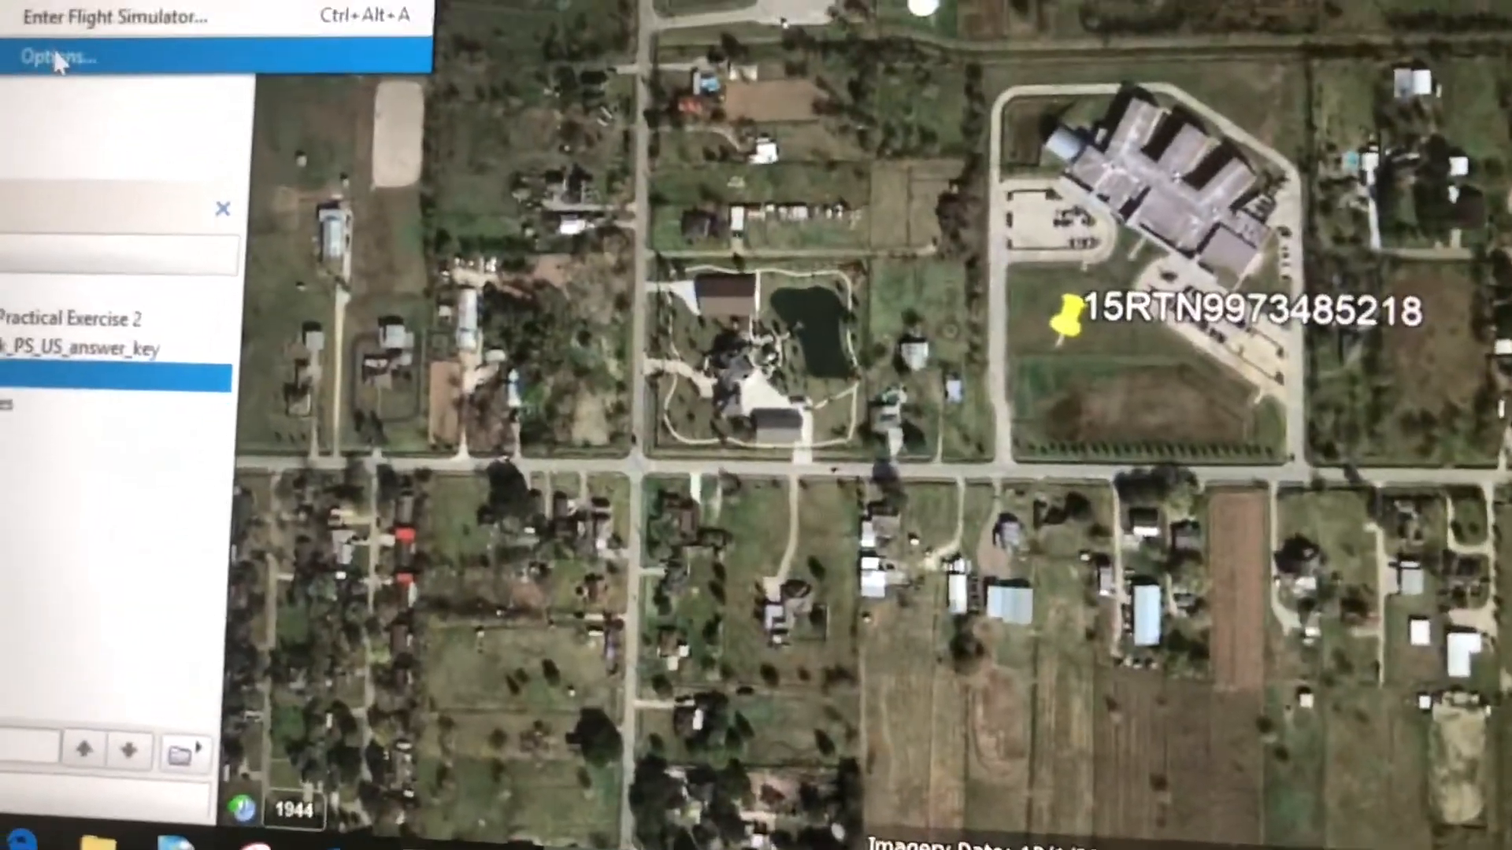
{"action": "left_click", "coordinate": [60, 55]}
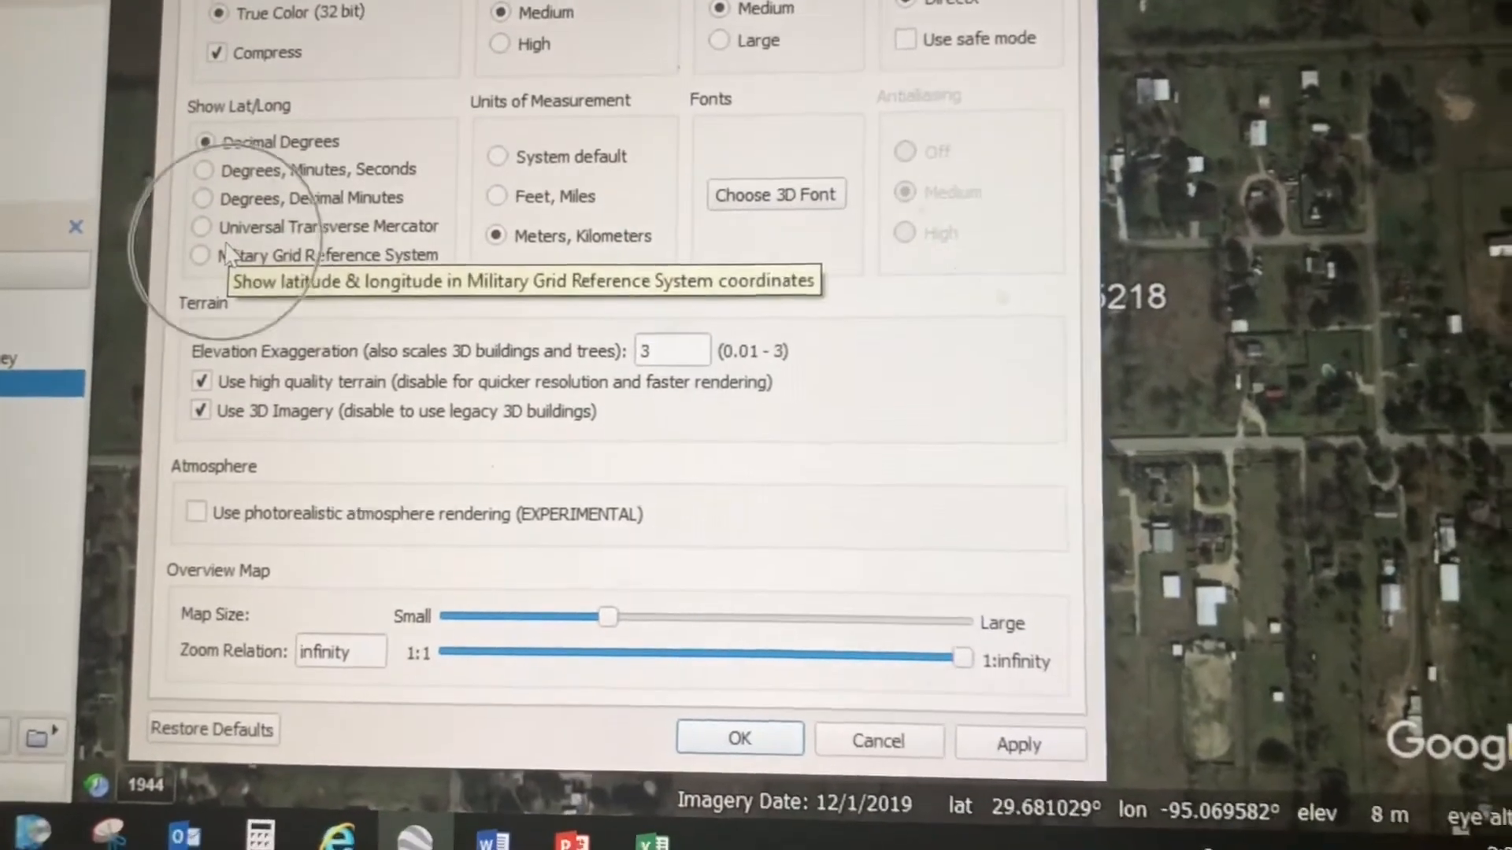
{"action": "left_click", "coordinate": [203, 255]}
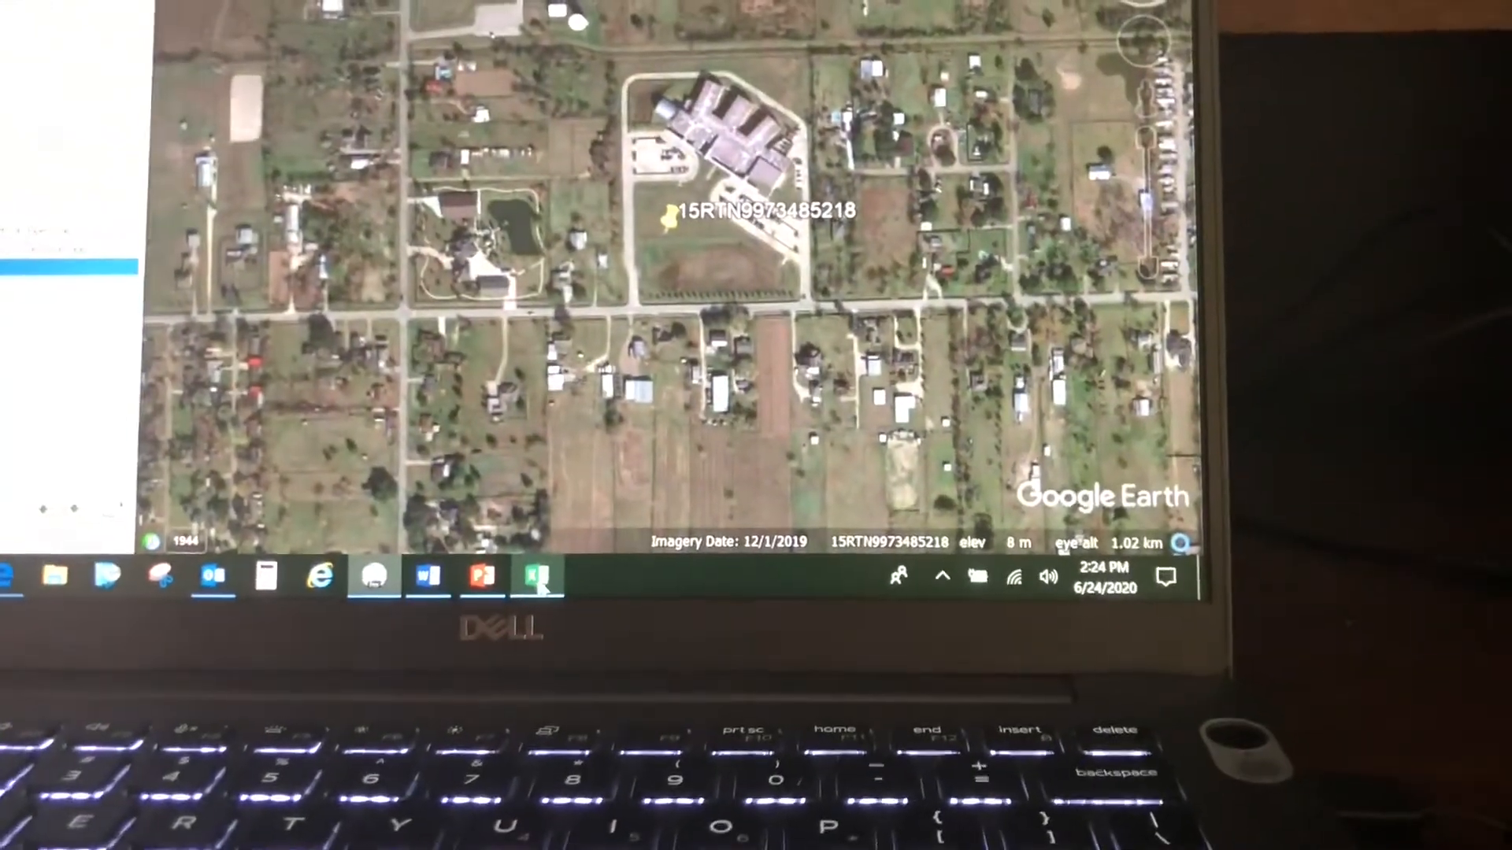
Paste latitude 29.680892° and longitude -95.069600° into the Lions row in Excel.
{"action": "left_click", "coordinate": [536, 578]}
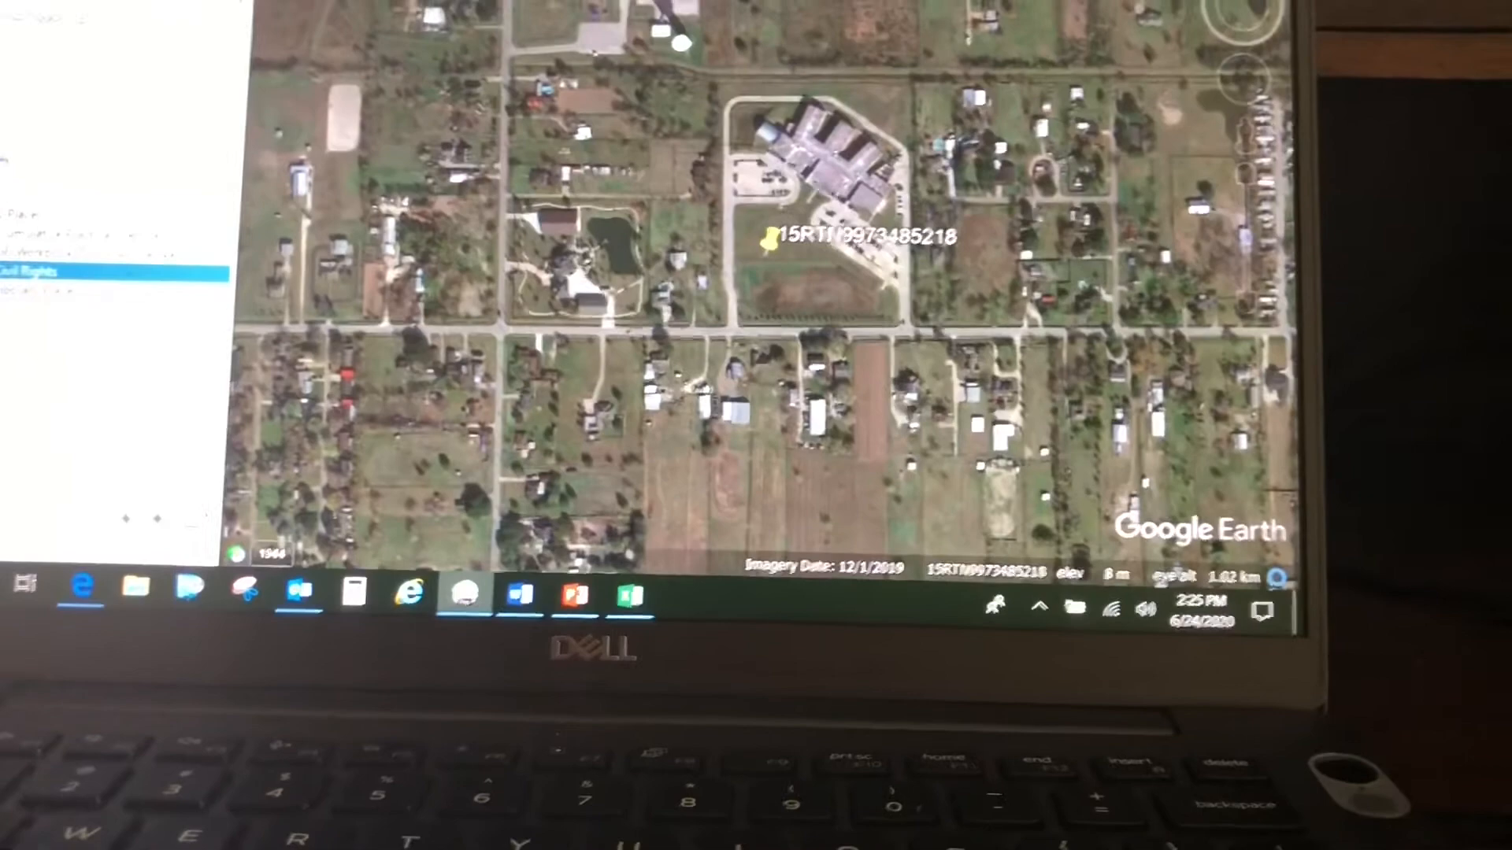
{"action": "right_click", "coordinate": [269, 69]}
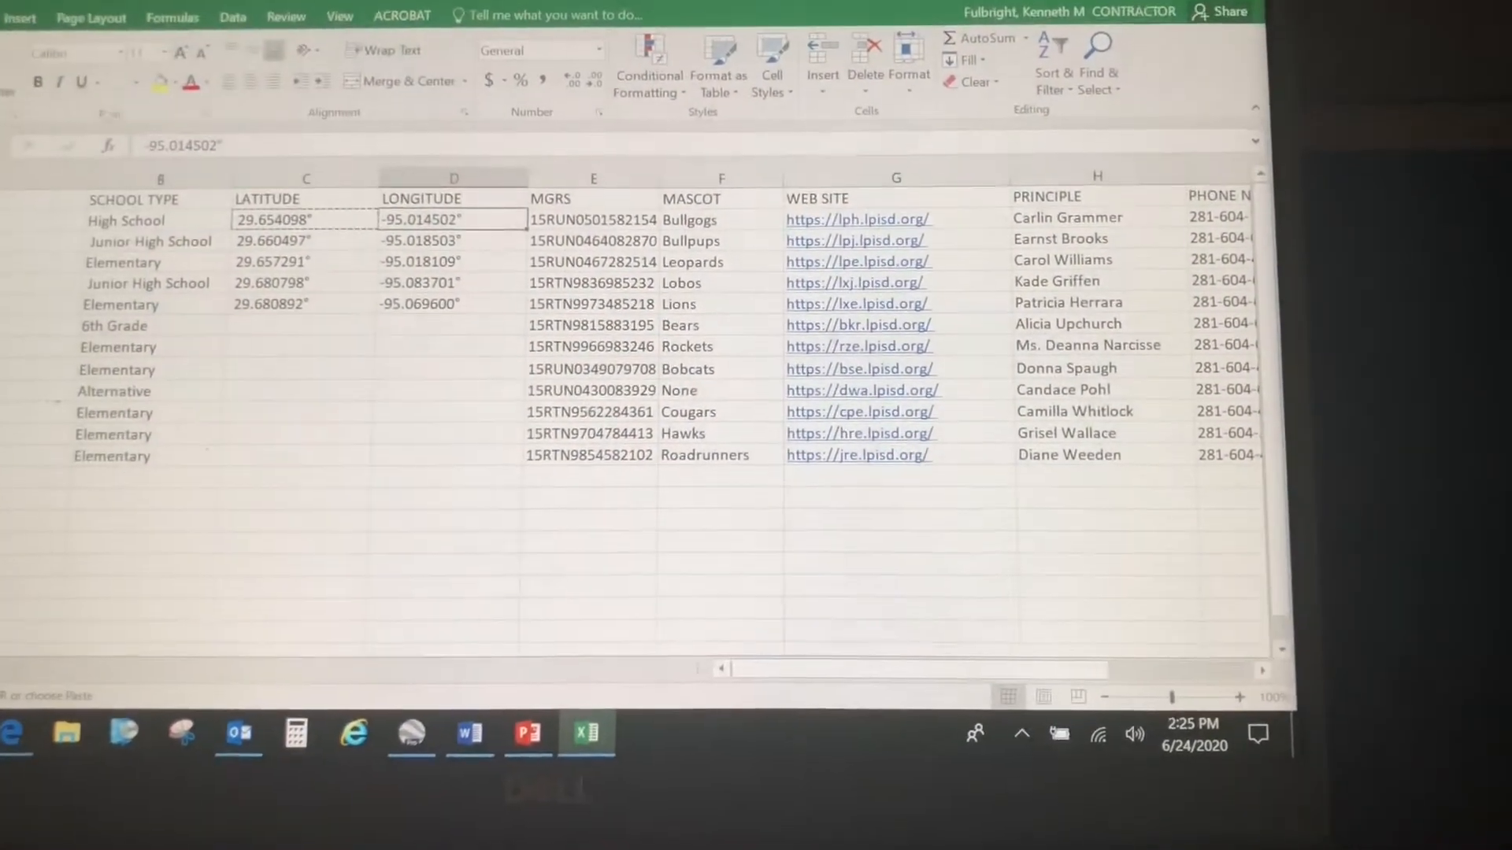
{"action": "double_click", "coordinate": [453, 219]}
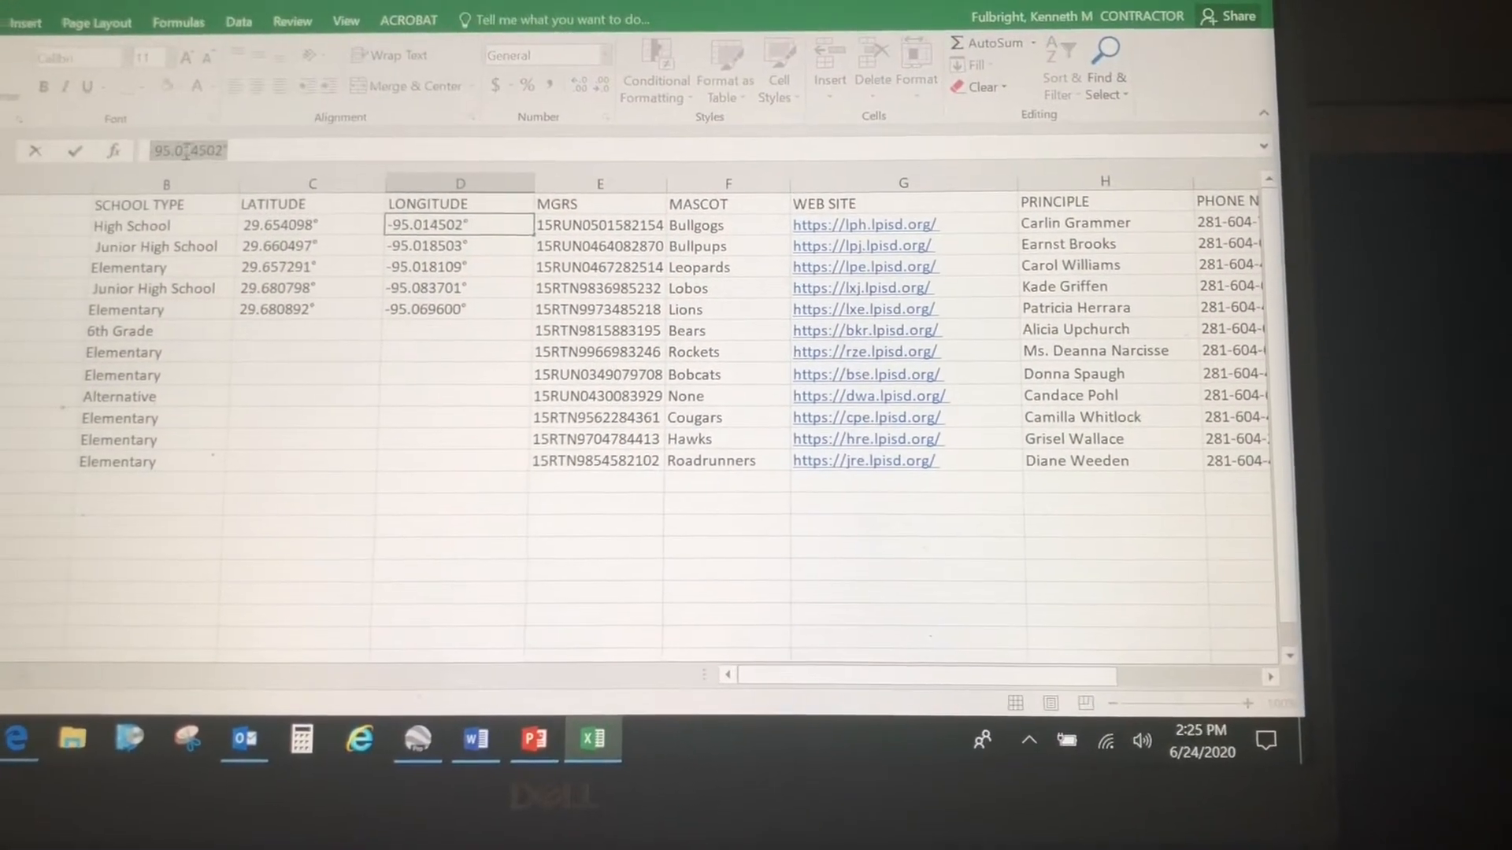